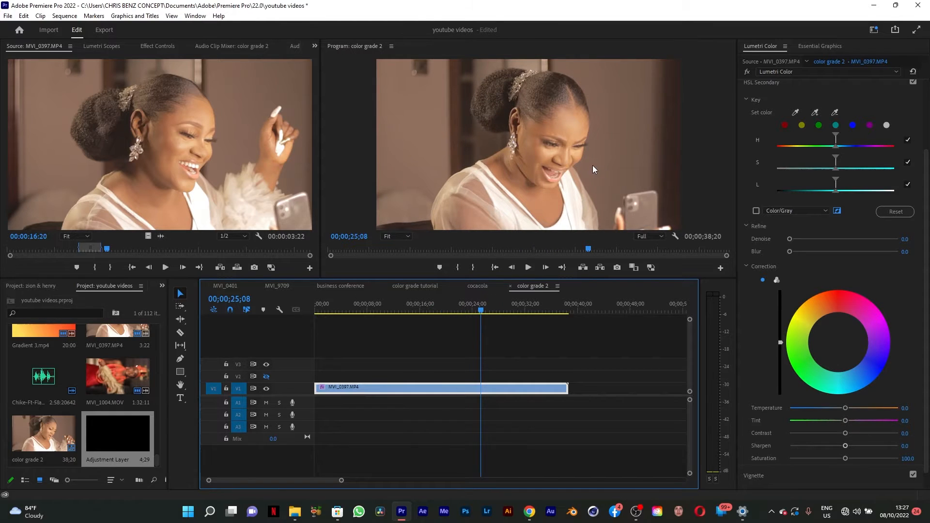
mouse_move(503, 125)
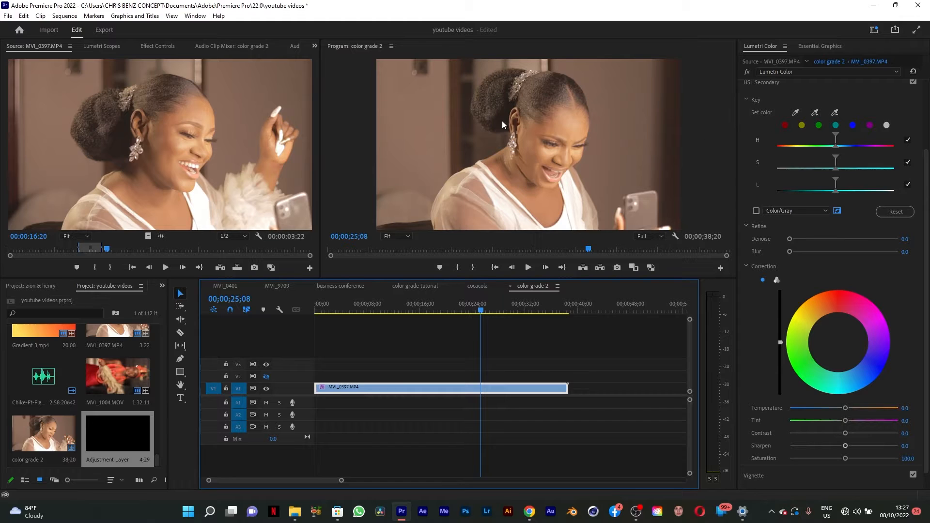
mouse_move(704, 124)
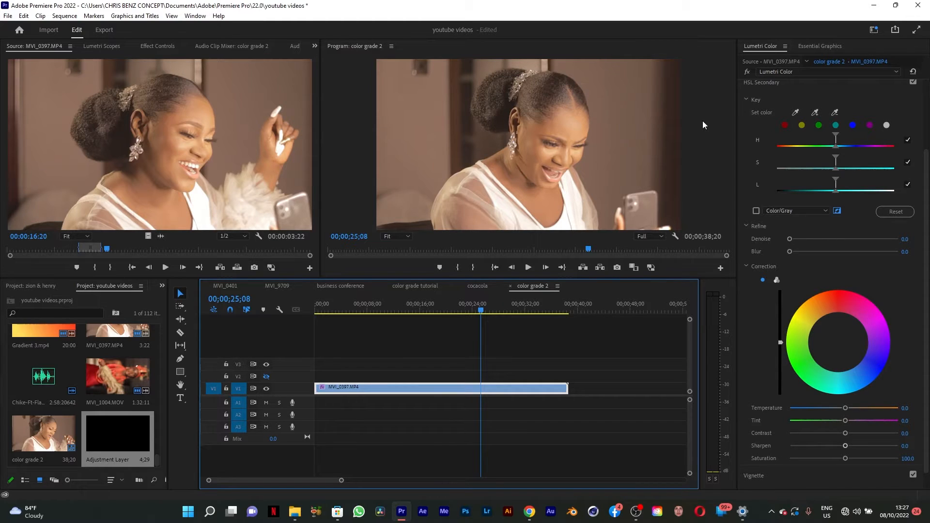
mouse_move(578, 116)
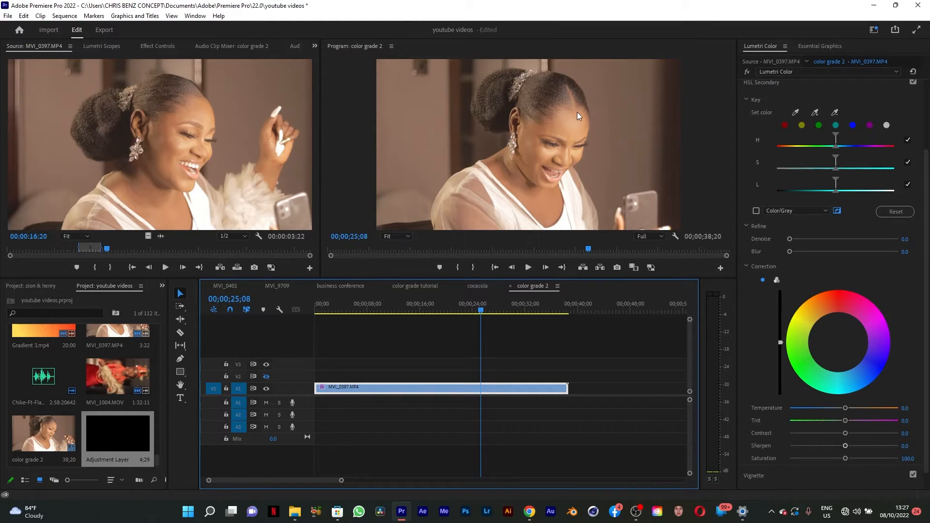
mouse_move(400, 72)
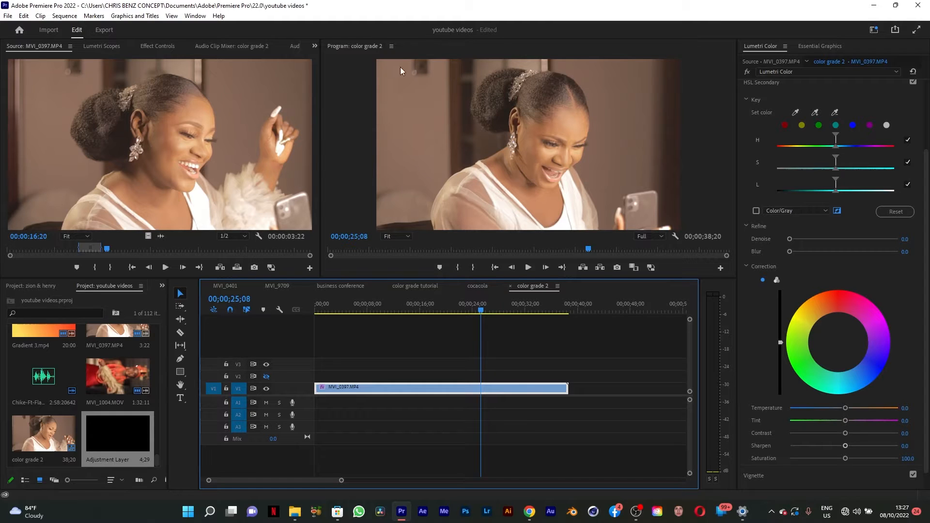
mouse_move(477, 102)
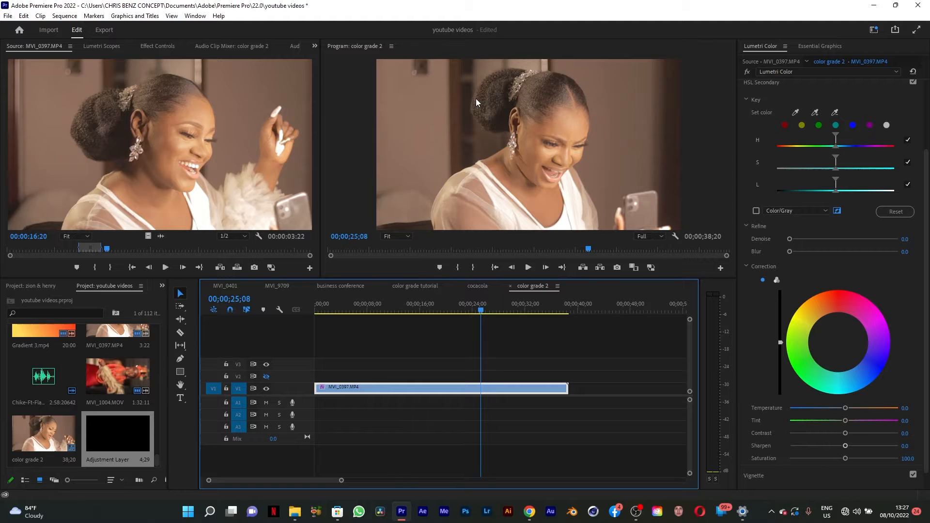
mouse_move(462, 104)
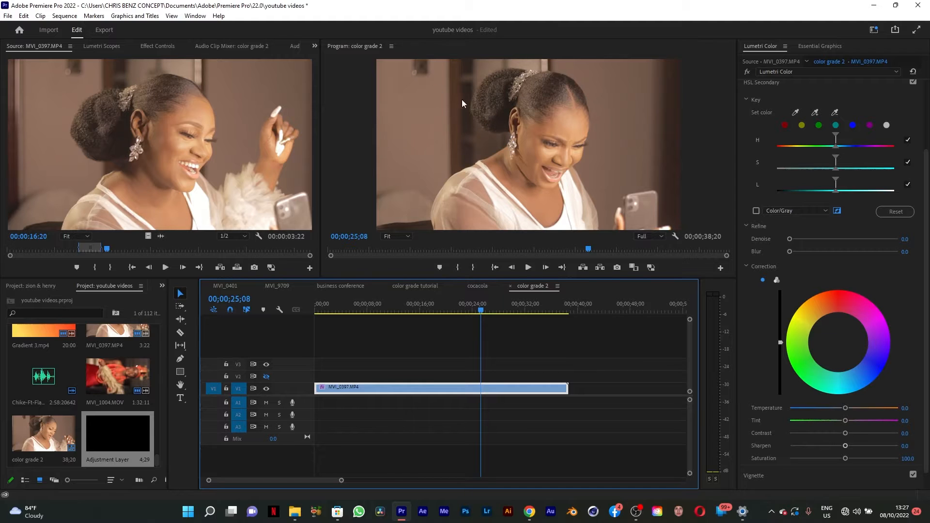
Scrub through several earlier moments of the wedding clip in the timeline
click(402, 303)
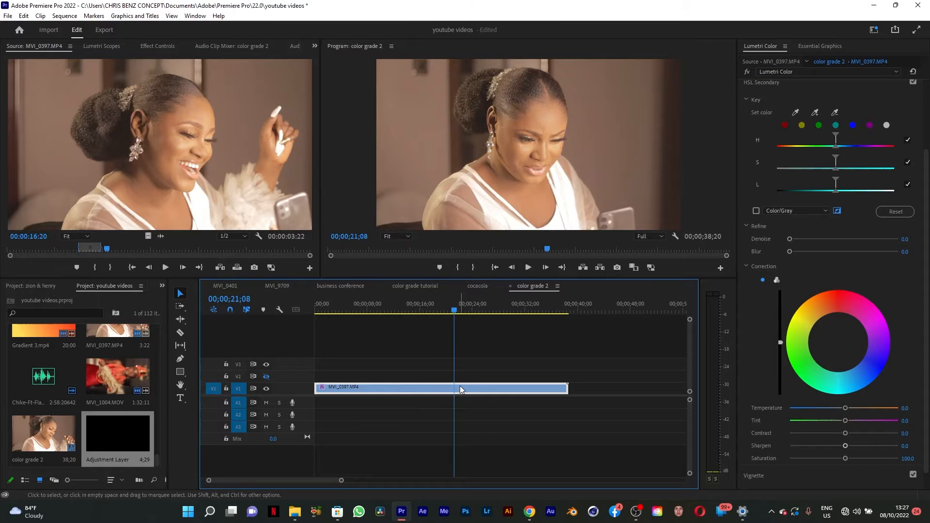
click(447, 303)
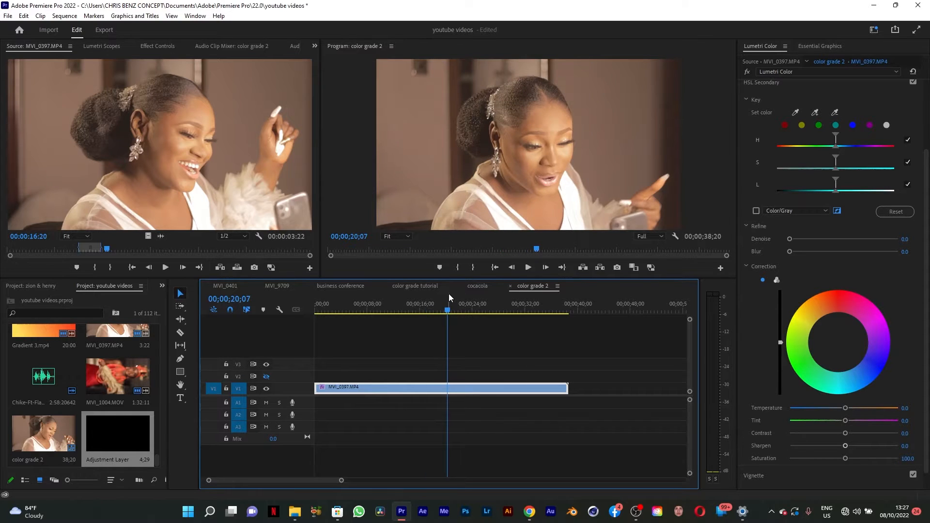
click(435, 309)
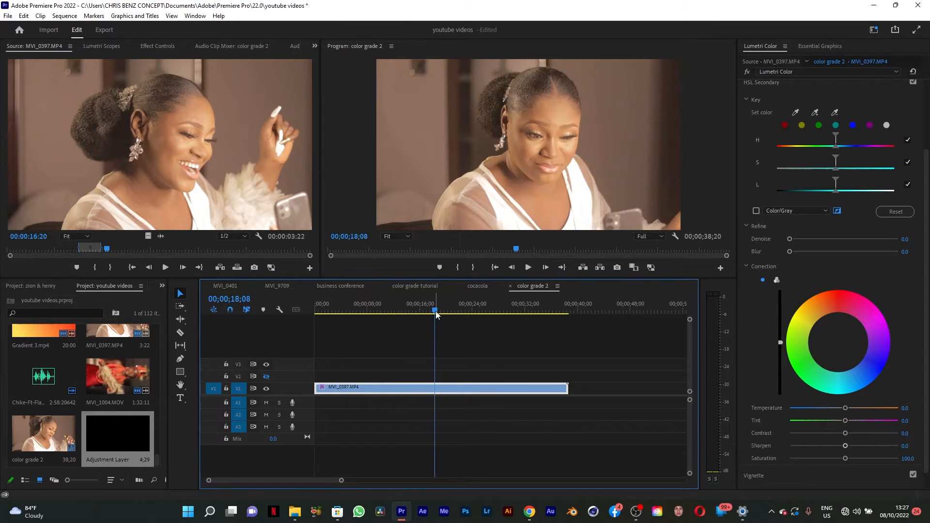
click(421, 310)
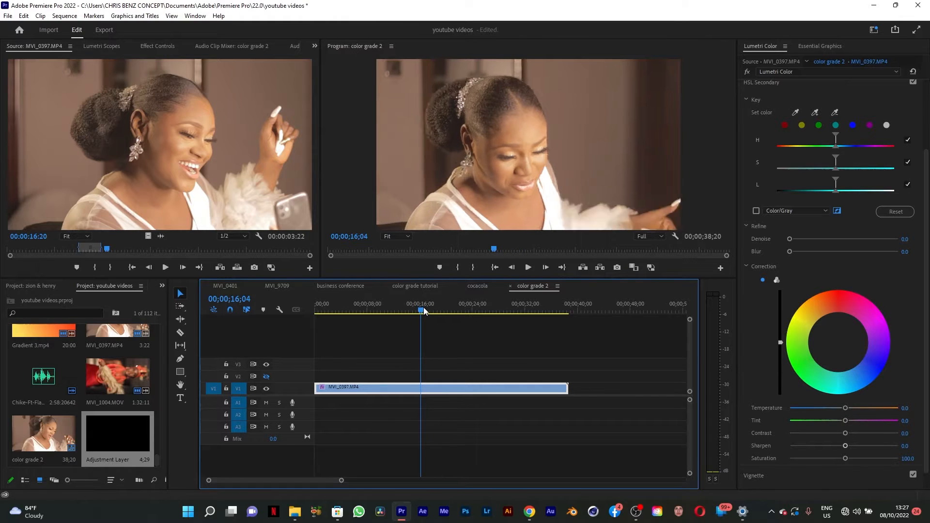
click(162, 286)
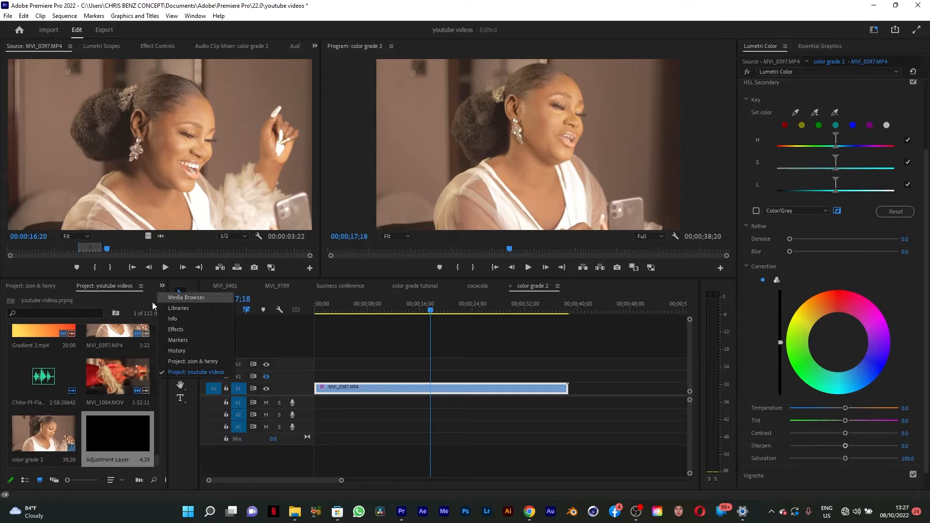
Create a new adjustment layer from the Project panel with default settings
right_click(118, 306)
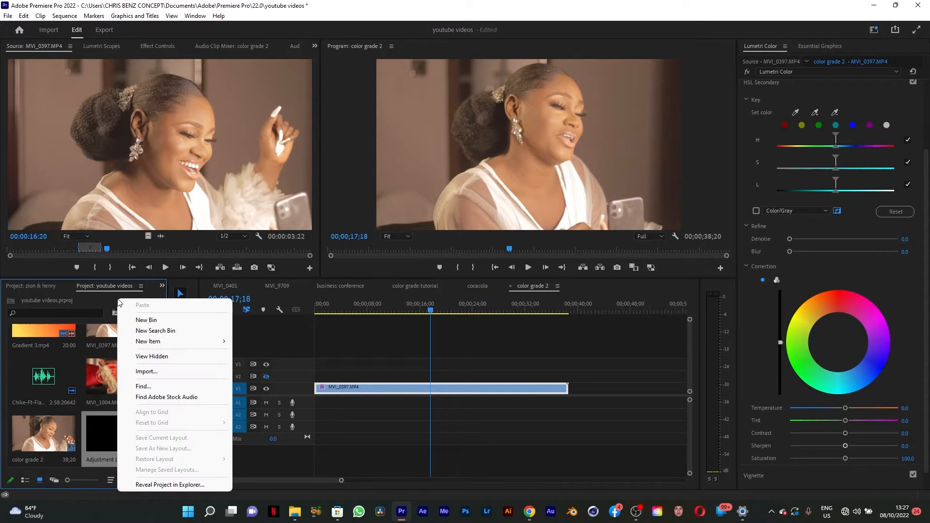
mouse_move(147, 341)
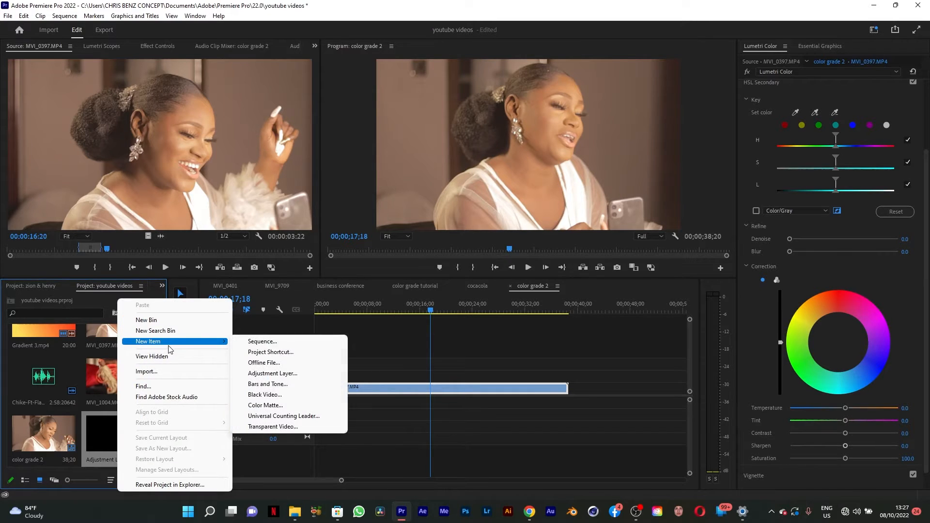
click(273, 372)
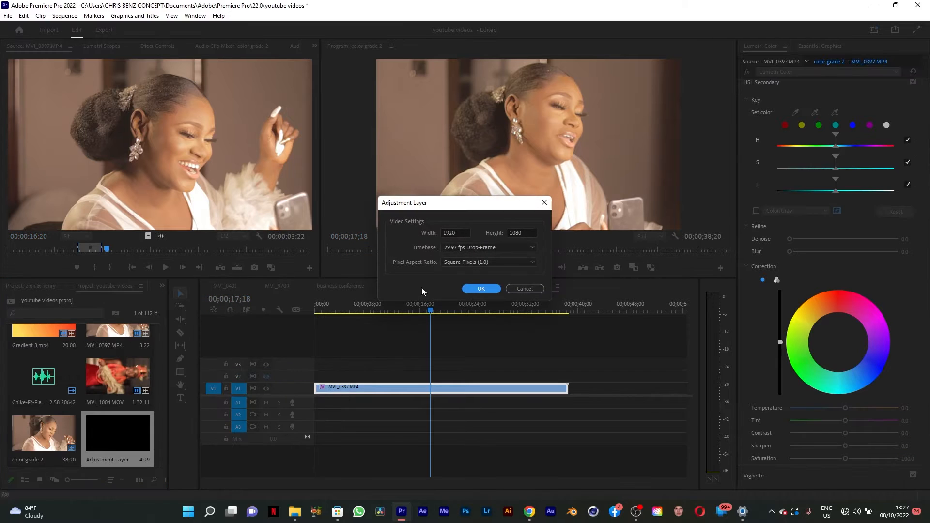
click(481, 288)
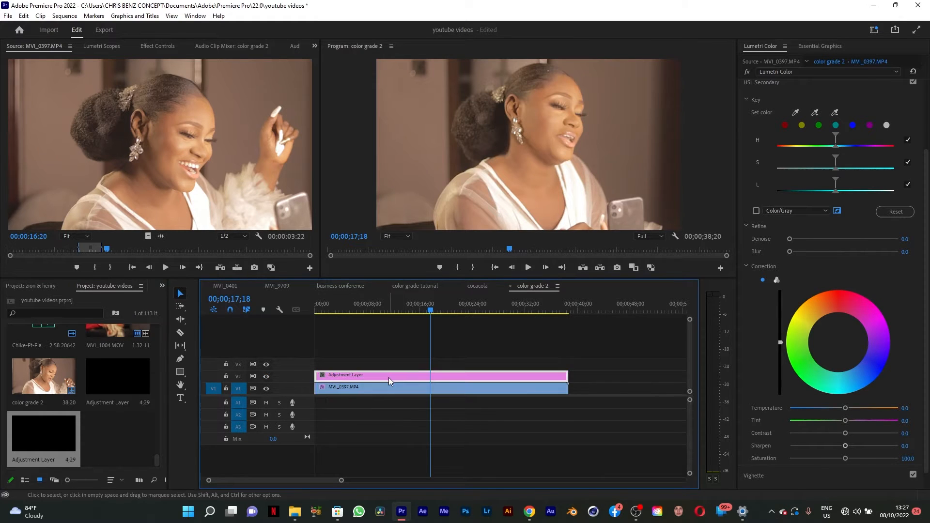
Select the adjustment layer in the timeline so Lumetri Color targets it
click(385, 374)
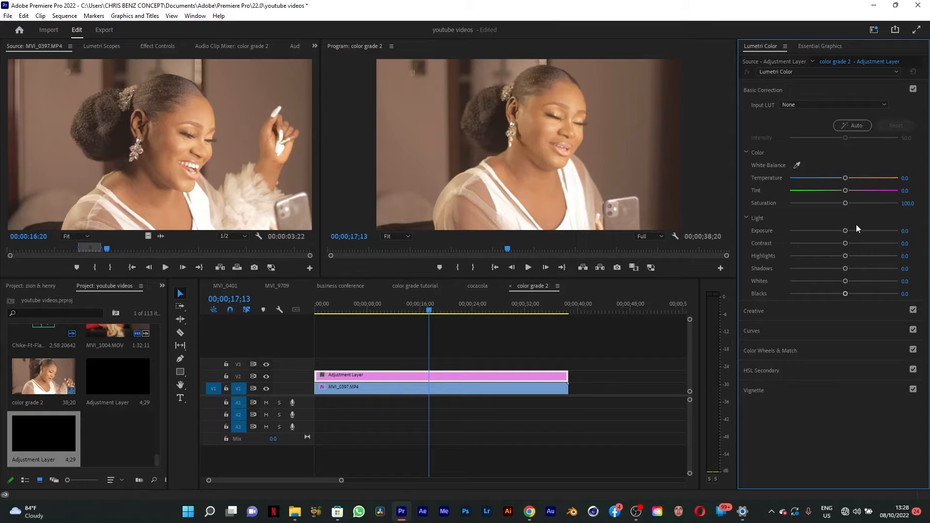
mouse_move(871, 246)
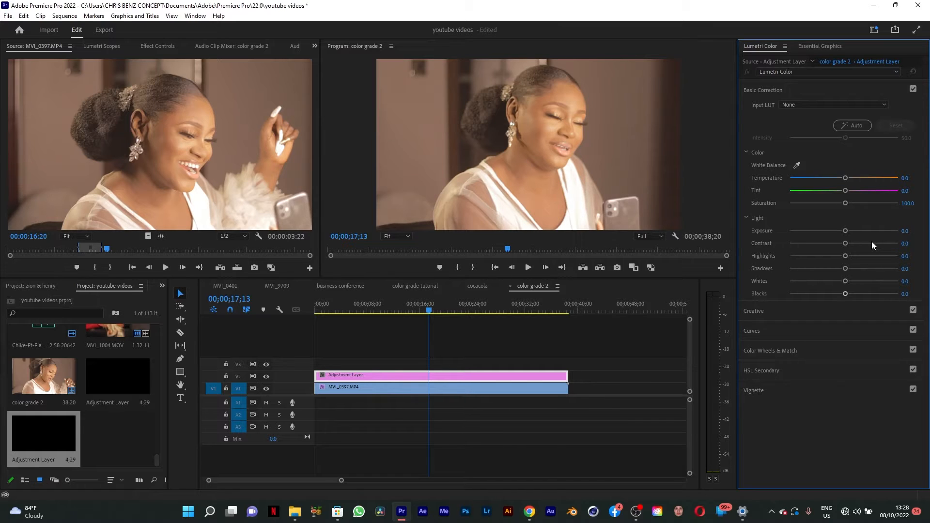
mouse_move(849, 249)
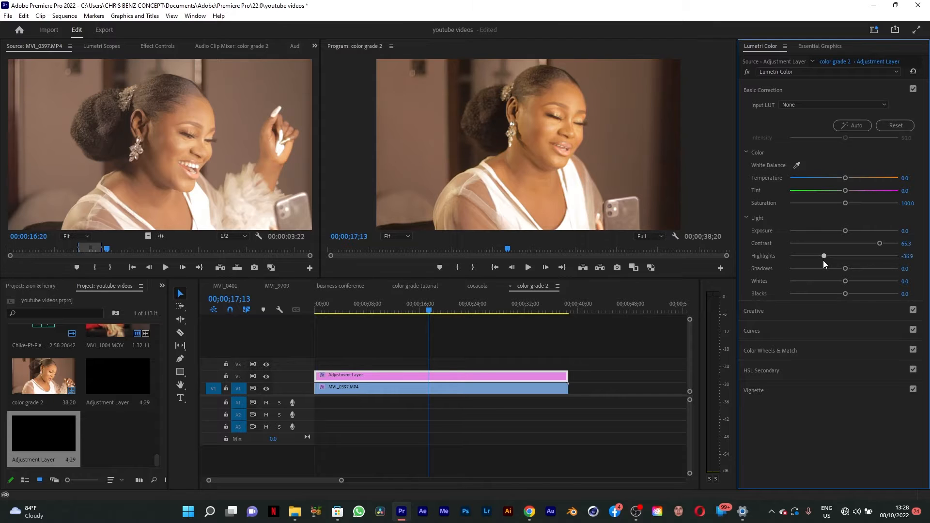
mouse_move(826, 270)
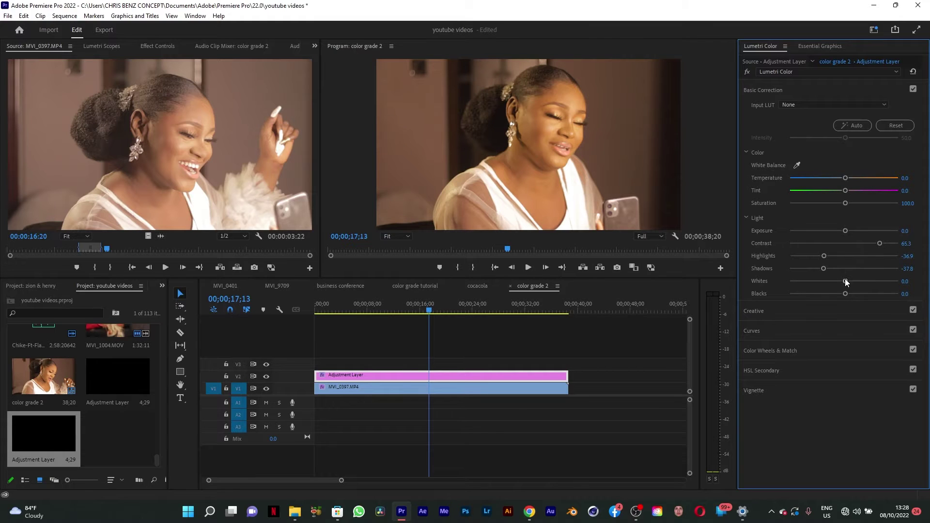
mouse_move(838, 300)
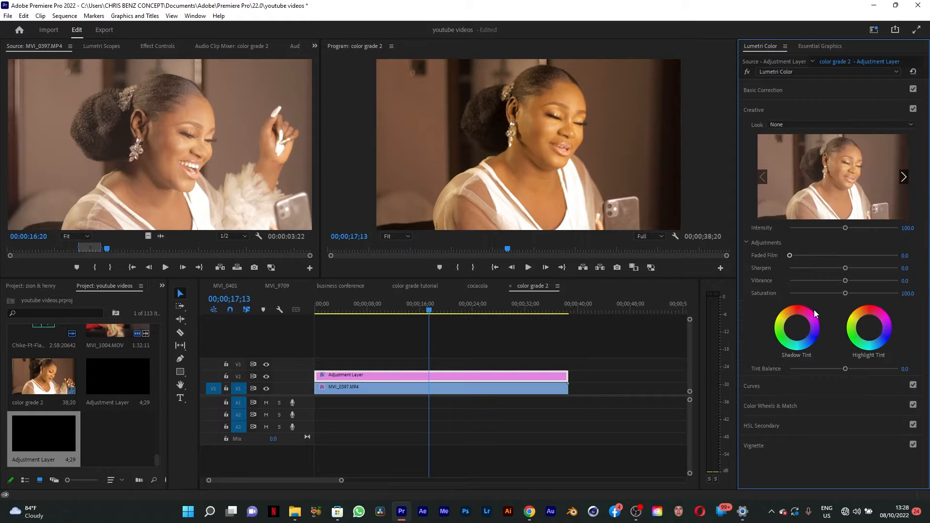
mouse_move(858, 271)
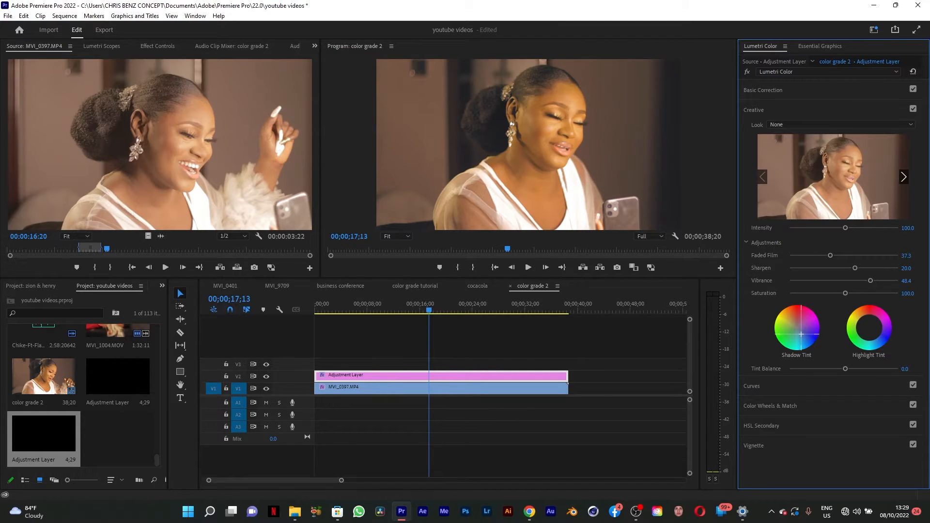
mouse_move(800, 334)
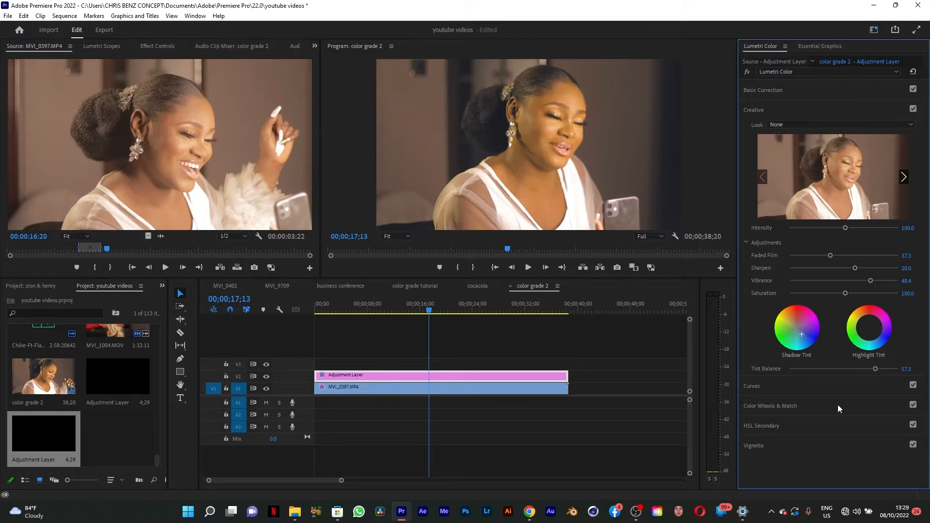
mouse_move(825, 408)
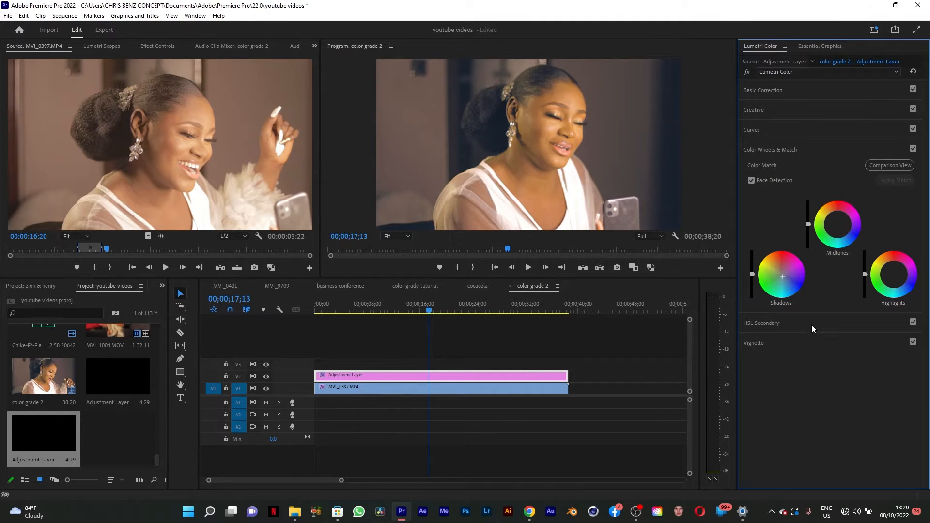
Expand the HSL Secondary section and scroll down to its key controls
click(761, 169)
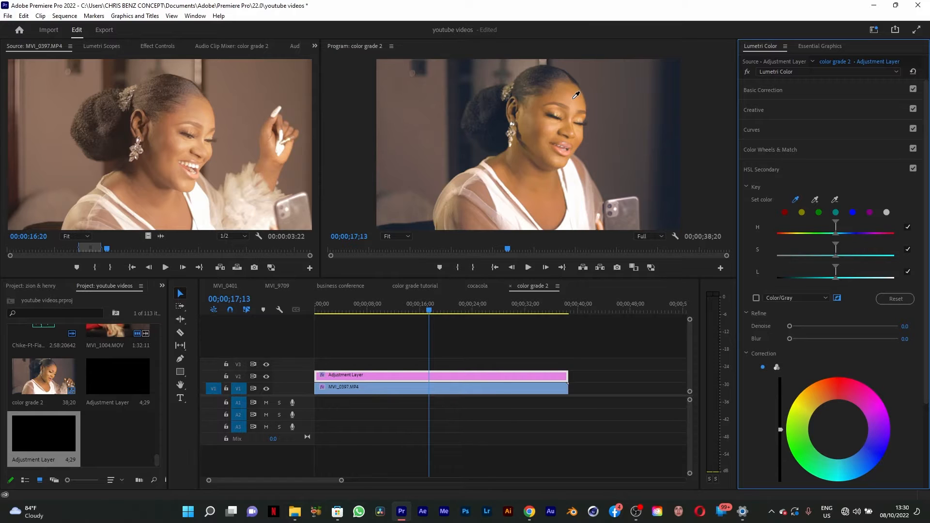
mouse_move(574, 97)
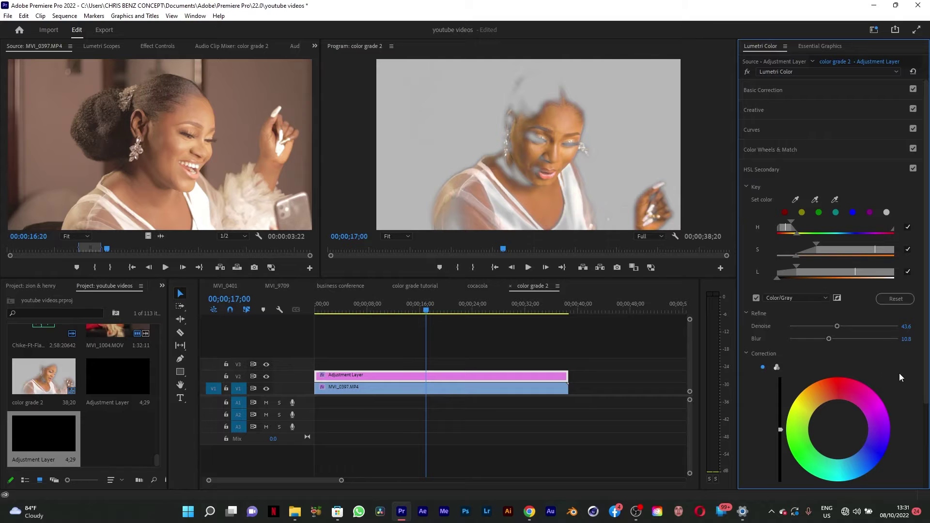
scroll(down, 3)
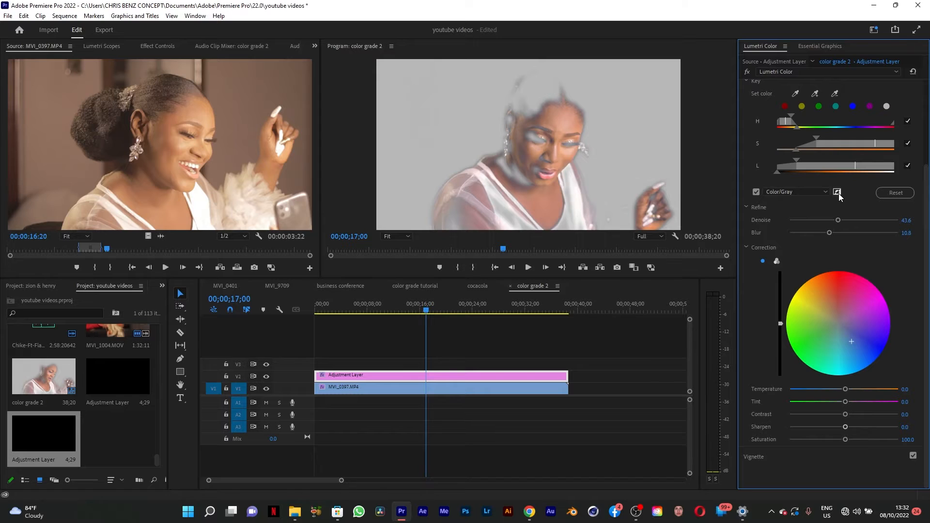
Invert the skin mask and turn off the Color/Gray mask preview
click(837, 192)
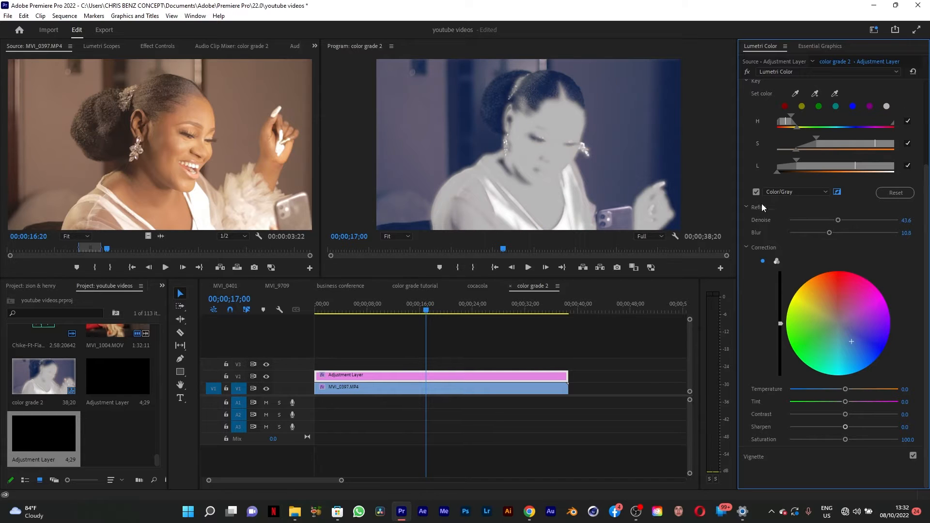
click(756, 192)
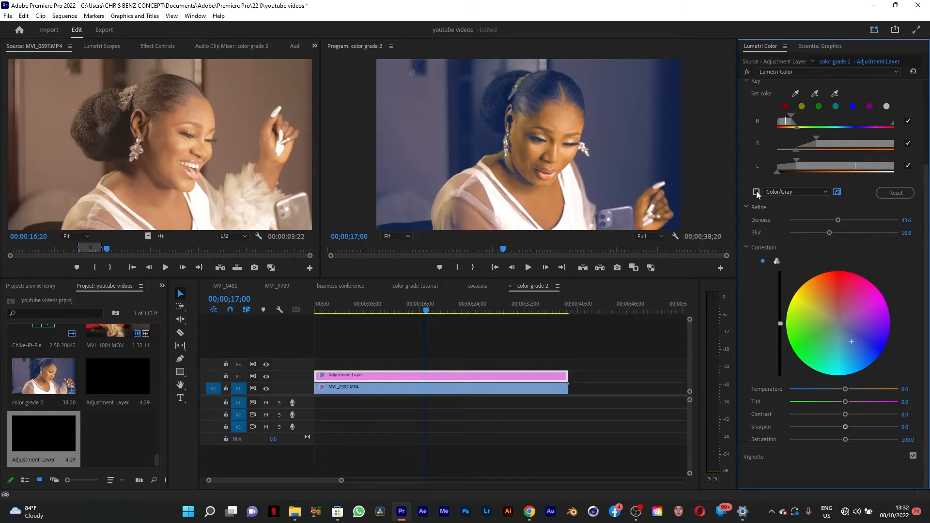
click(756, 190)
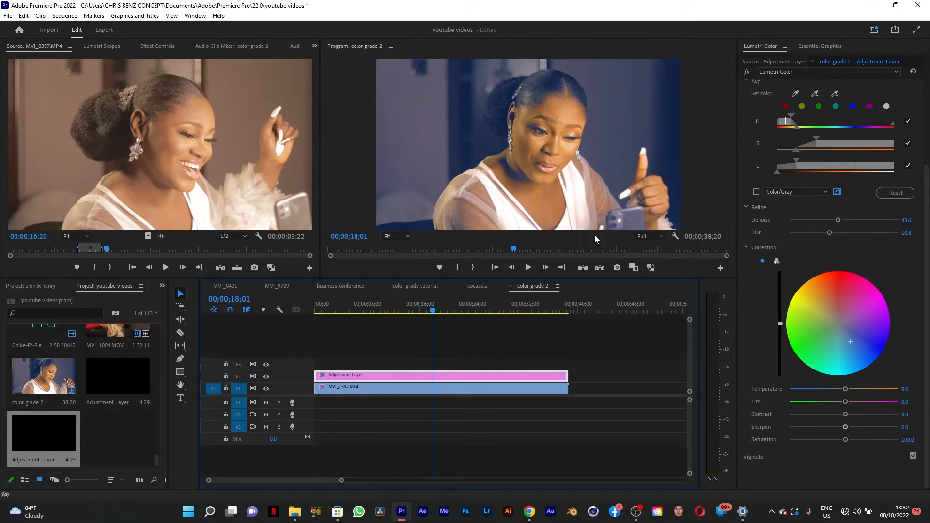
mouse_move(926, 345)
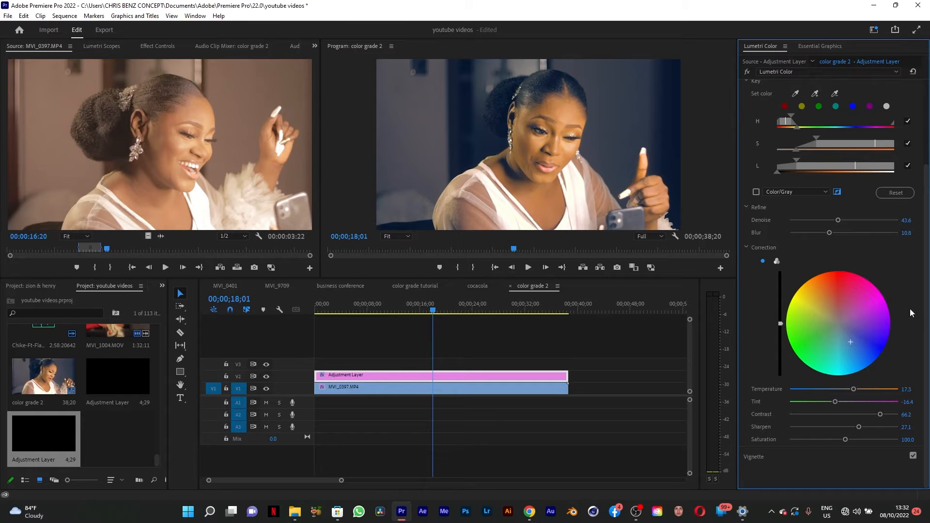
Move the playhead to about 14 and then 15 seconds into the sequence
scroll(up, 3)
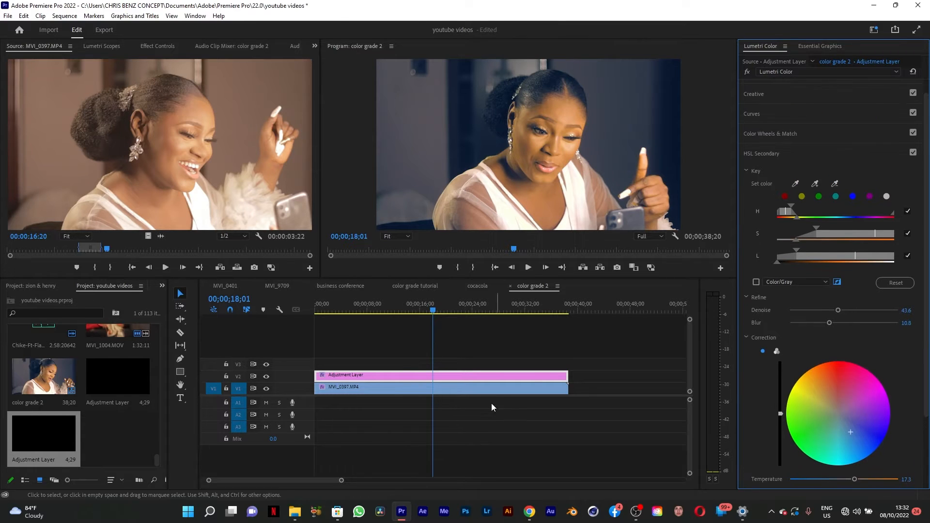
click(409, 303)
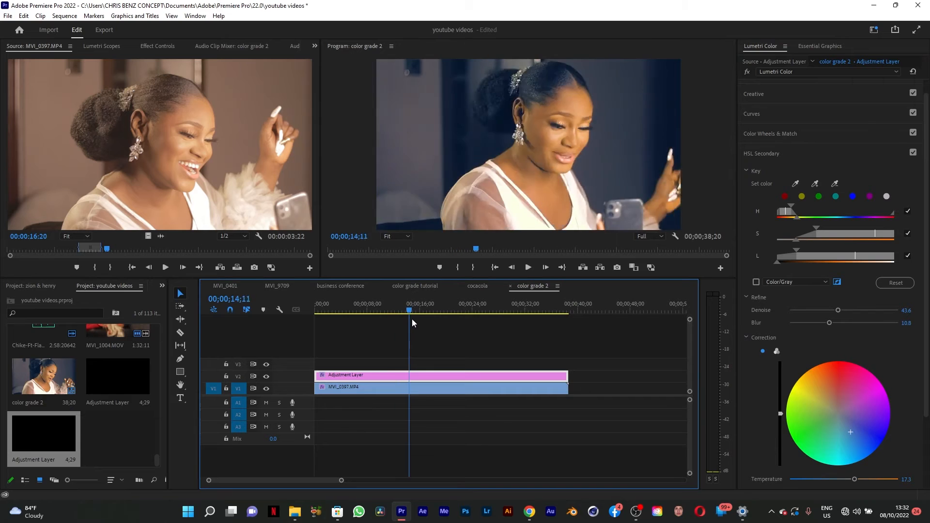
click(411, 309)
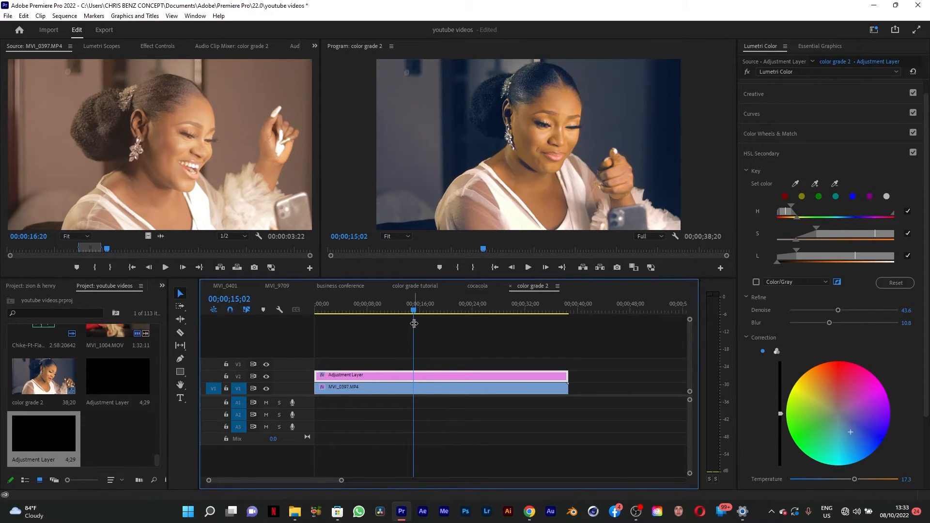
mouse_move(527, 107)
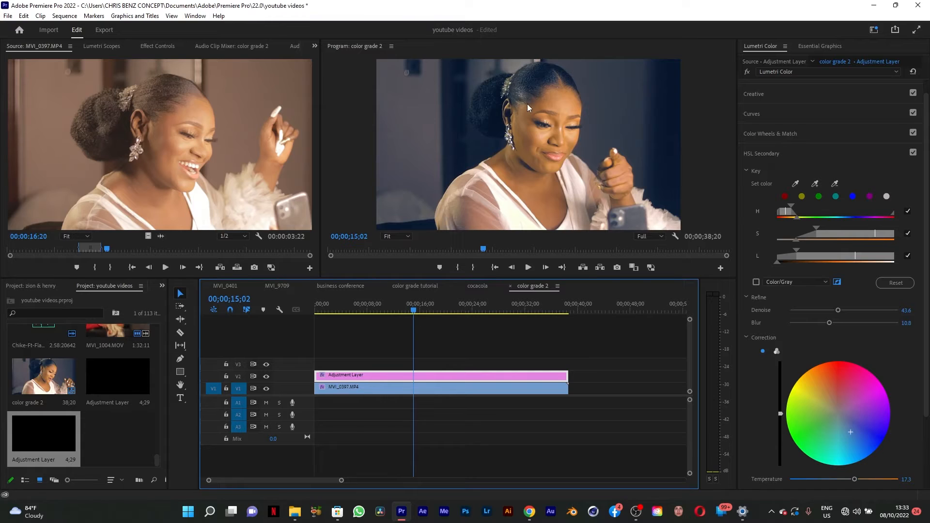
mouse_move(556, 111)
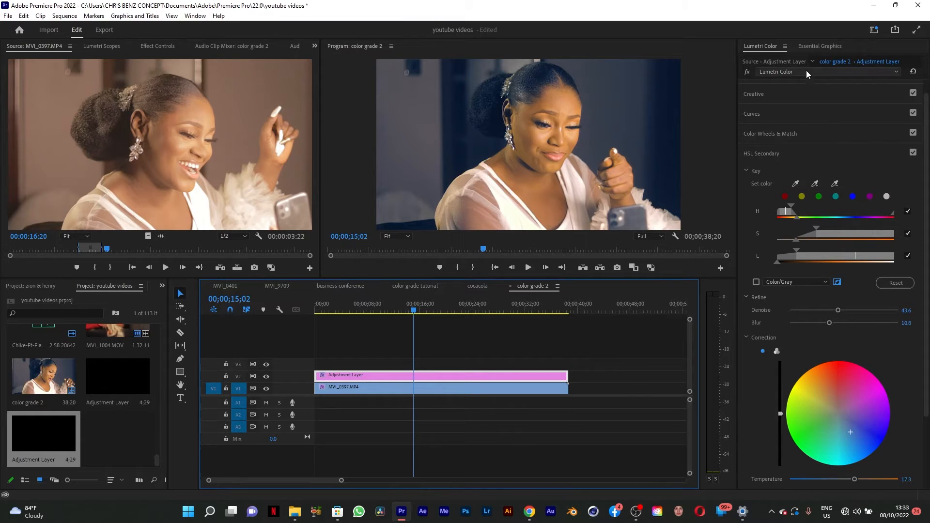
Switch the Lumetri panel to a separate Lumetri Color instance with a blank HSL Secondary
click(894, 282)
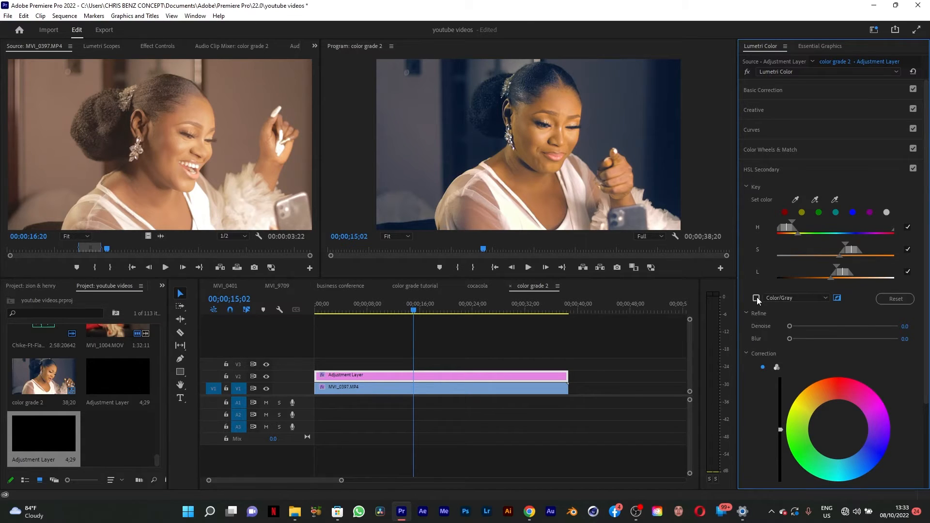
Turn on the Color/Gray preview for the new HSL Secondary key
click(756, 297)
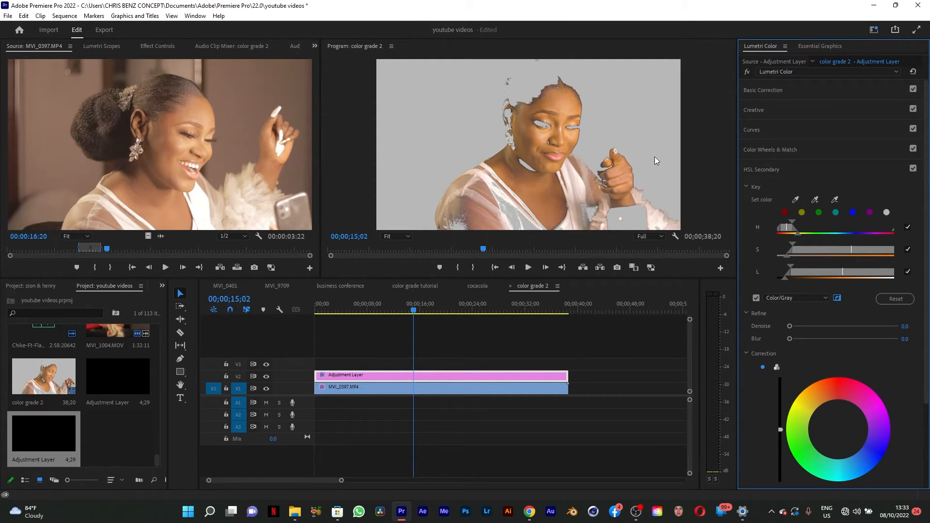
mouse_move(574, 198)
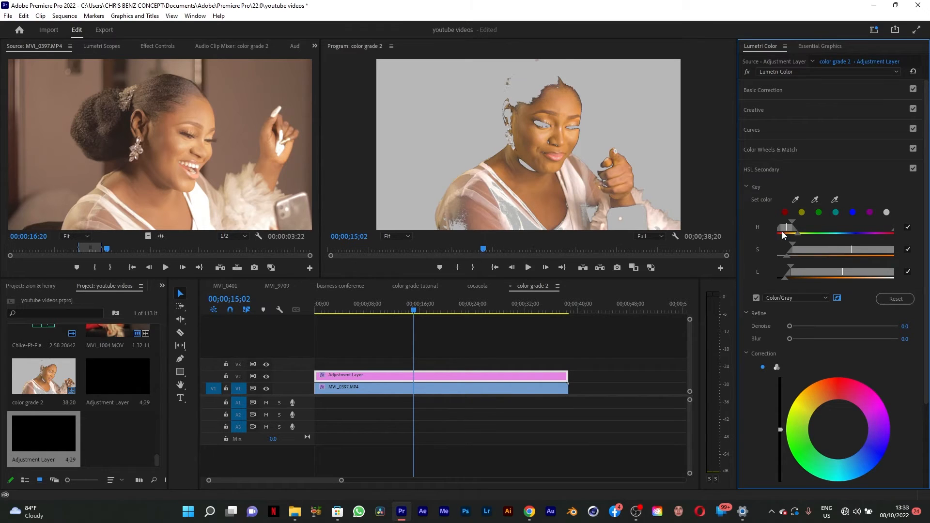
mouse_move(834, 256)
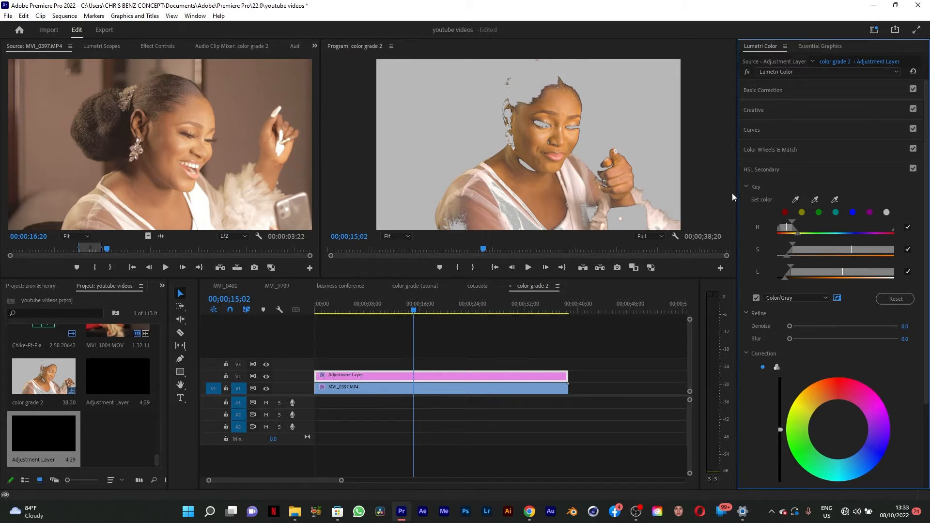
mouse_move(747, 175)
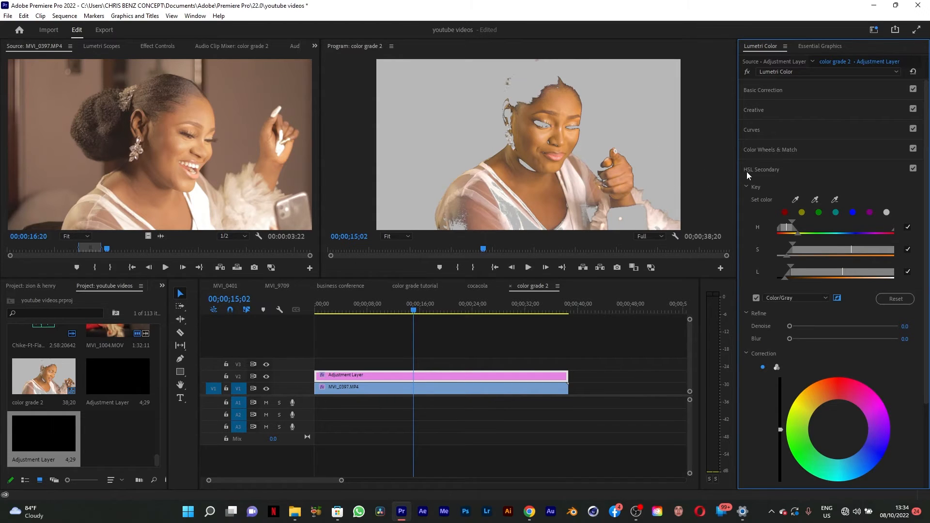
mouse_move(826, 204)
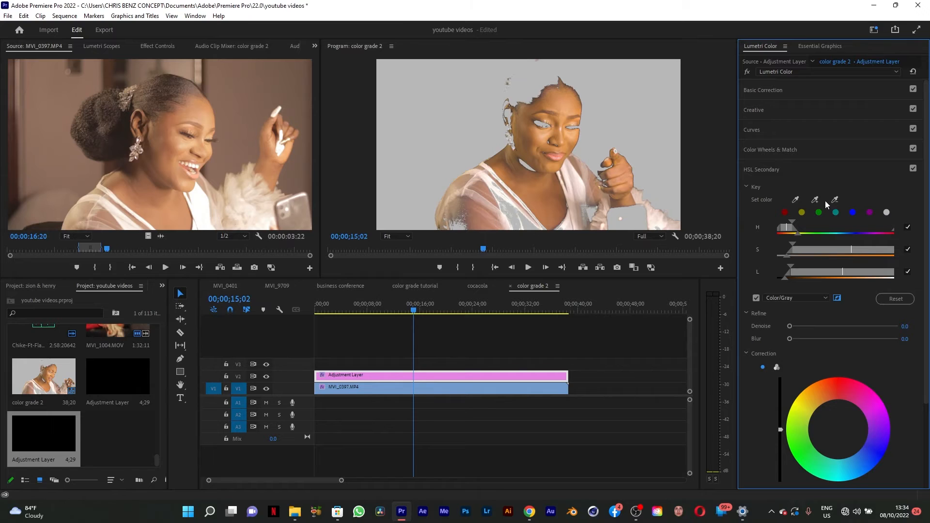
mouse_move(816, 197)
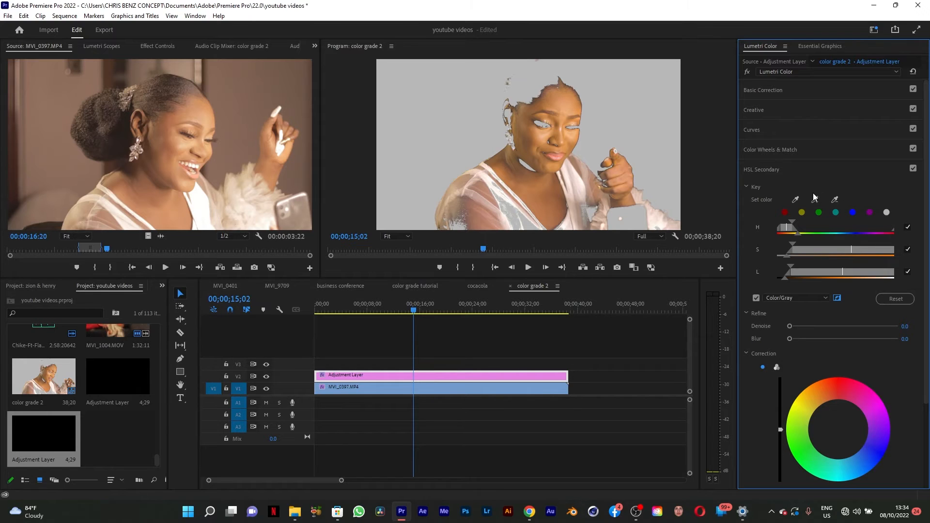
mouse_move(836, 207)
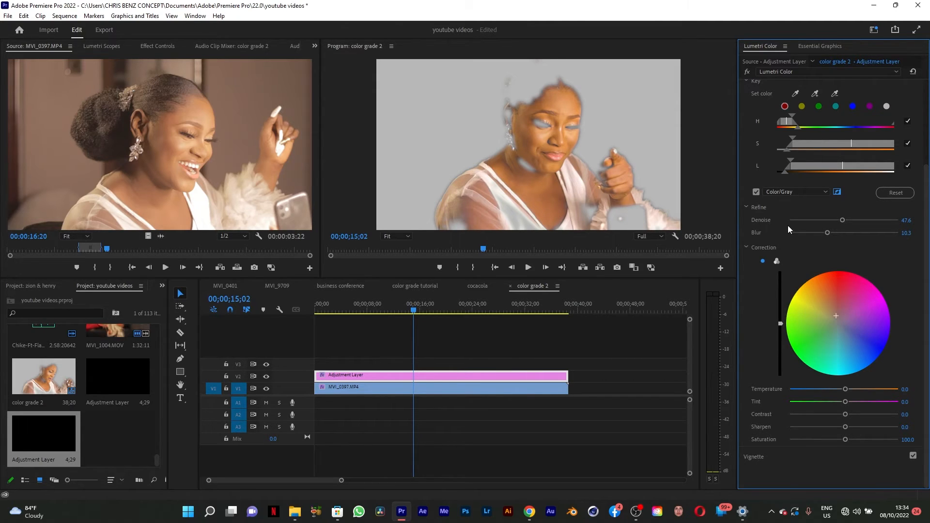
Turn off the gray mask preview and play the clip to review the skin correction
click(755, 192)
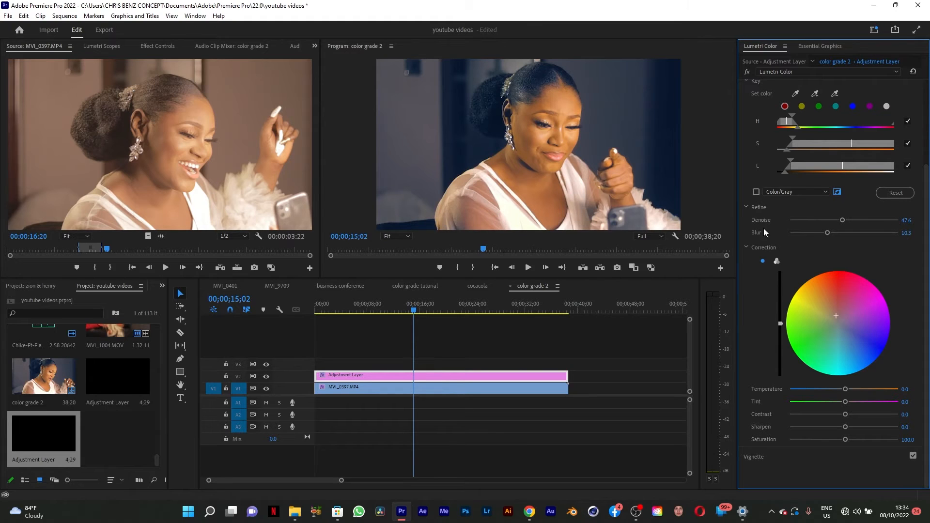
mouse_move(554, 243)
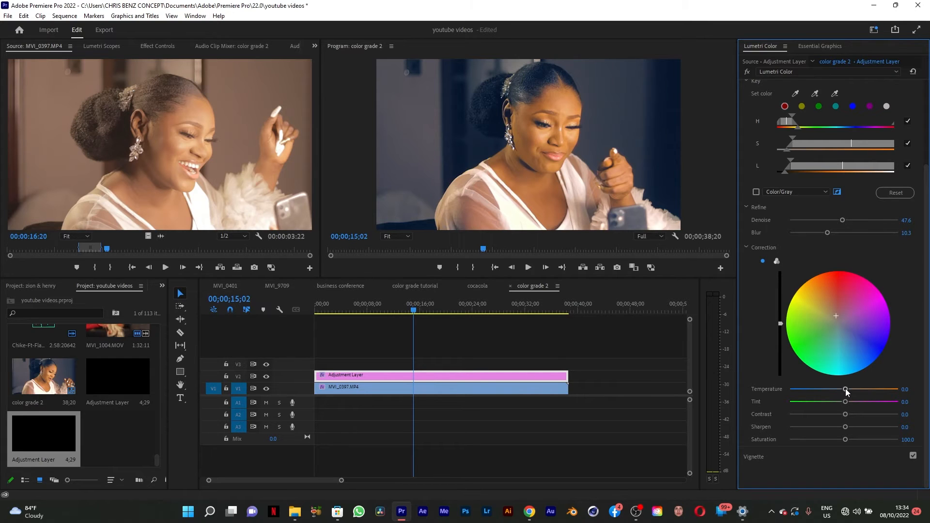
mouse_move(859, 418)
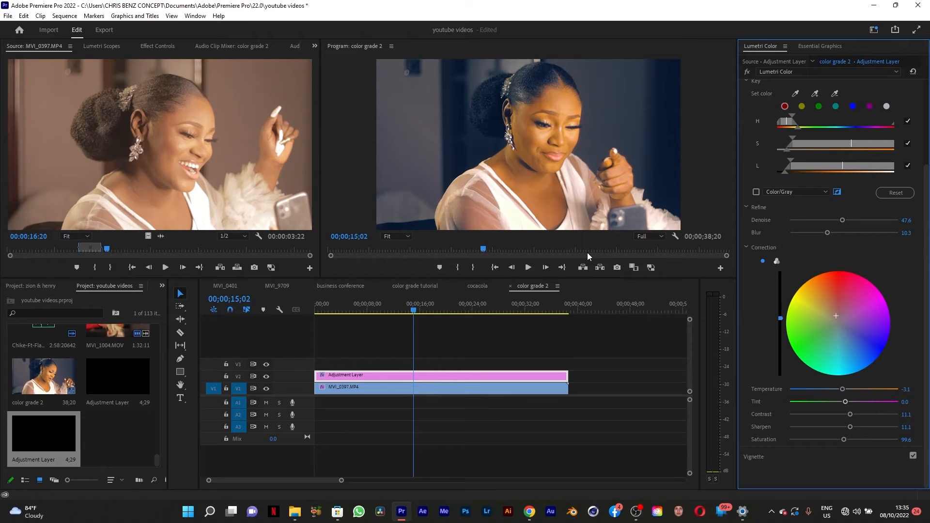
click(438, 308)
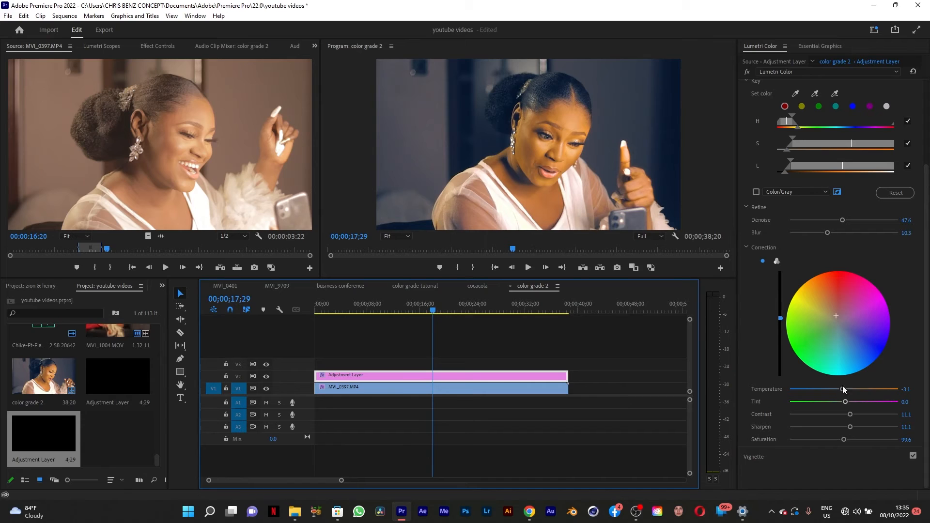
mouse_move(844, 446)
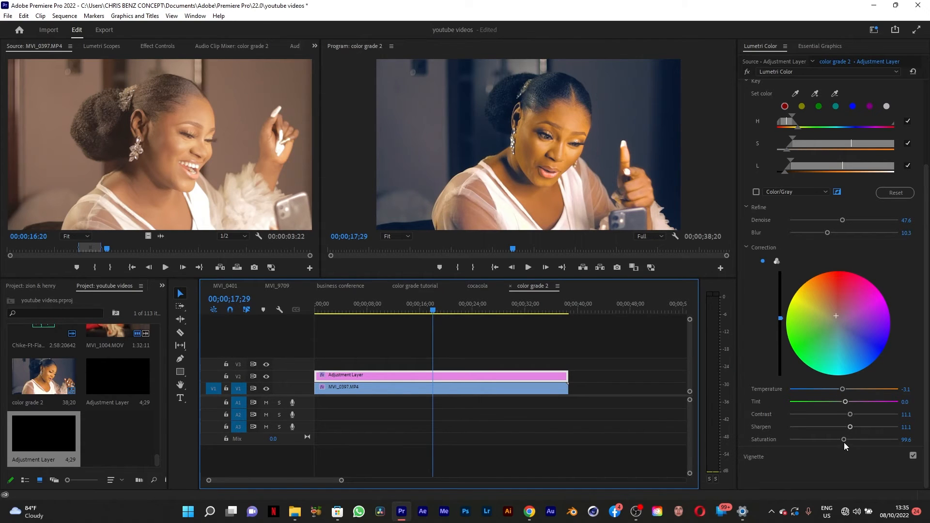
mouse_move(845, 450)
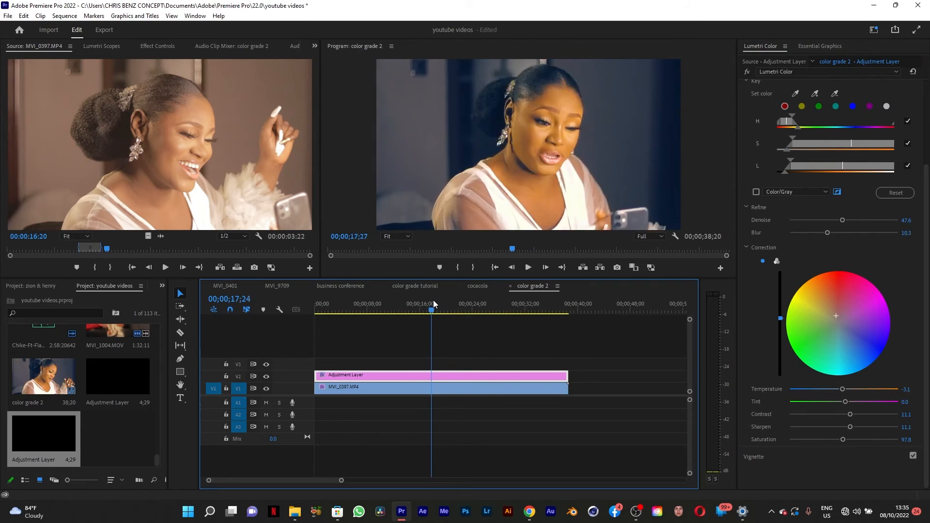
Pick a Lumetri Color instance, expand Basic Correction, and expand Curves
click(428, 309)
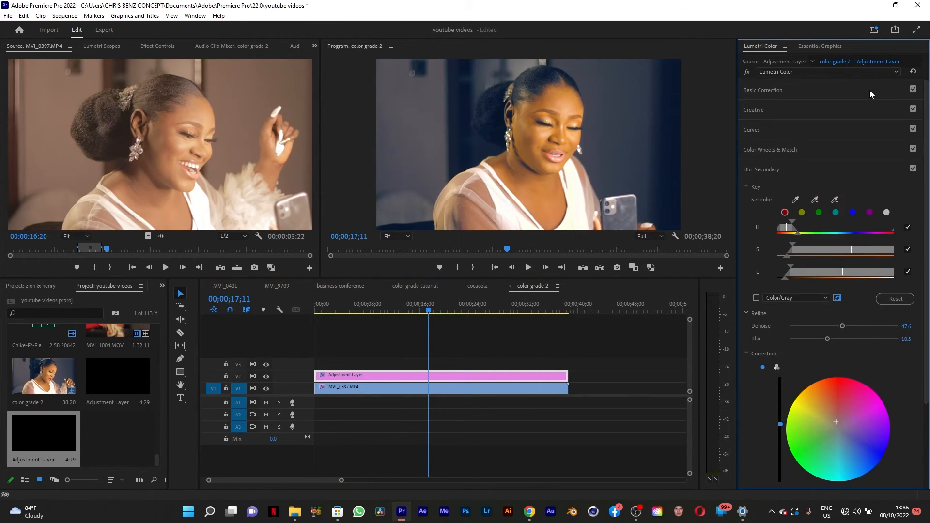
click(827, 71)
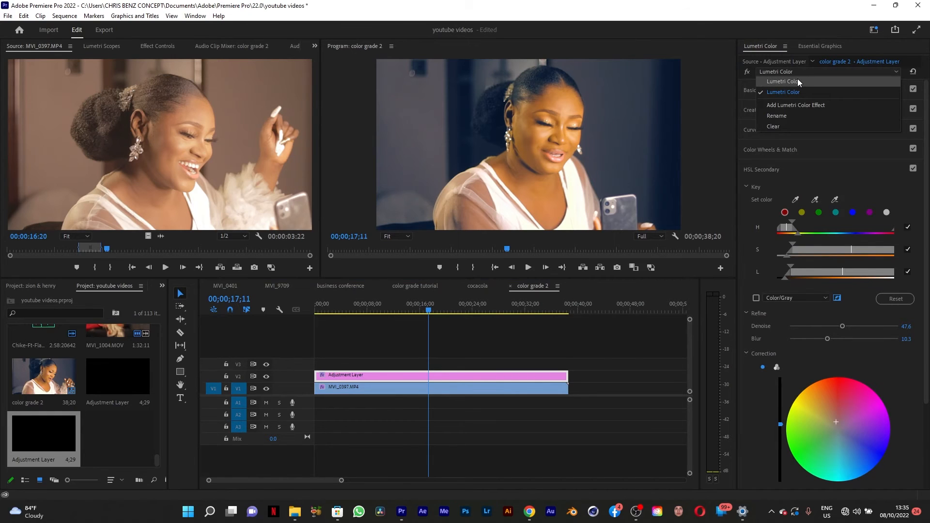
click(782, 92)
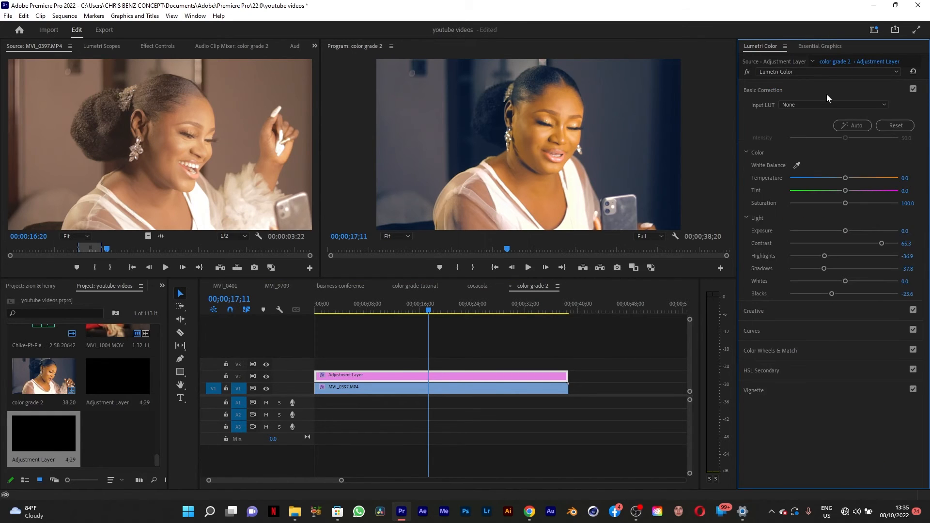
mouse_move(846, 179)
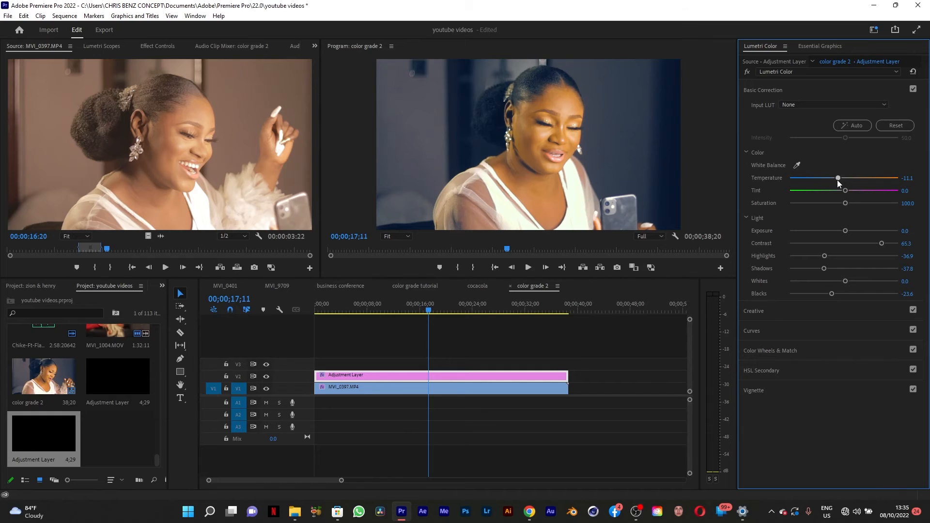
mouse_move(853, 206)
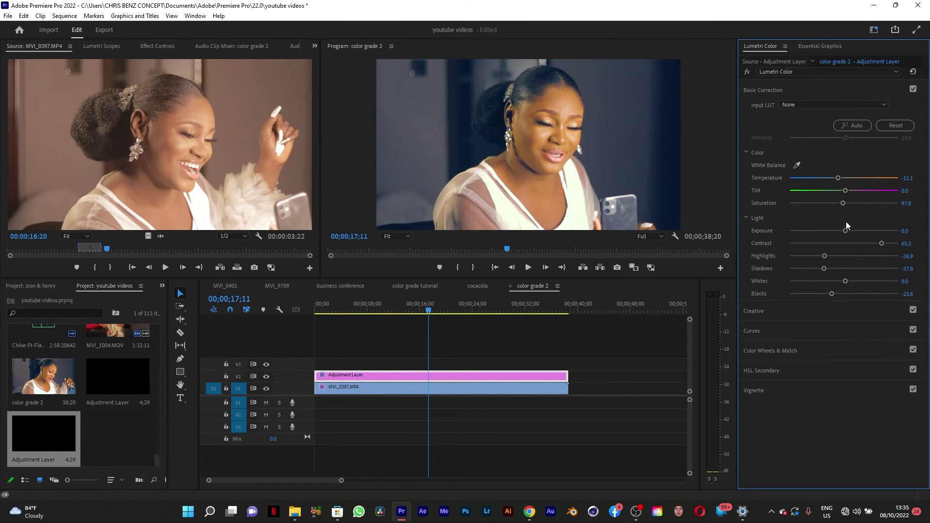
mouse_move(827, 320)
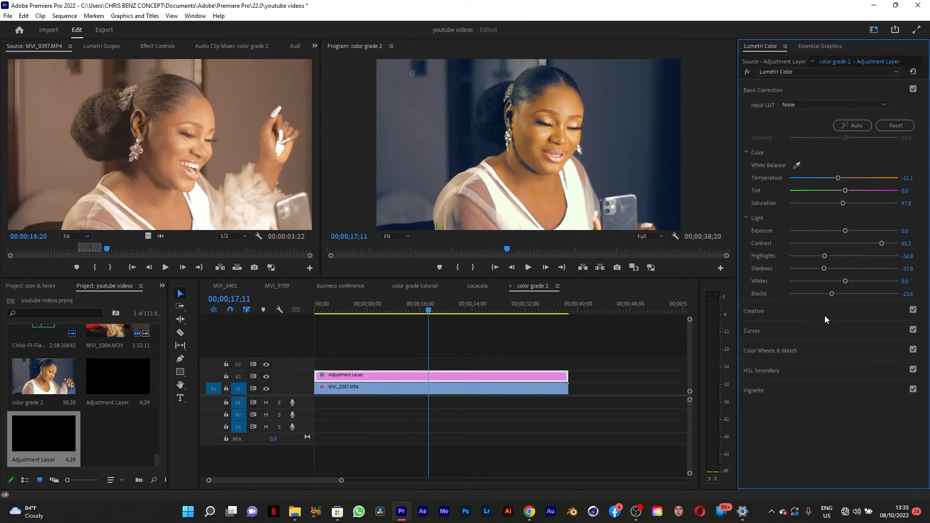
mouse_move(819, 319)
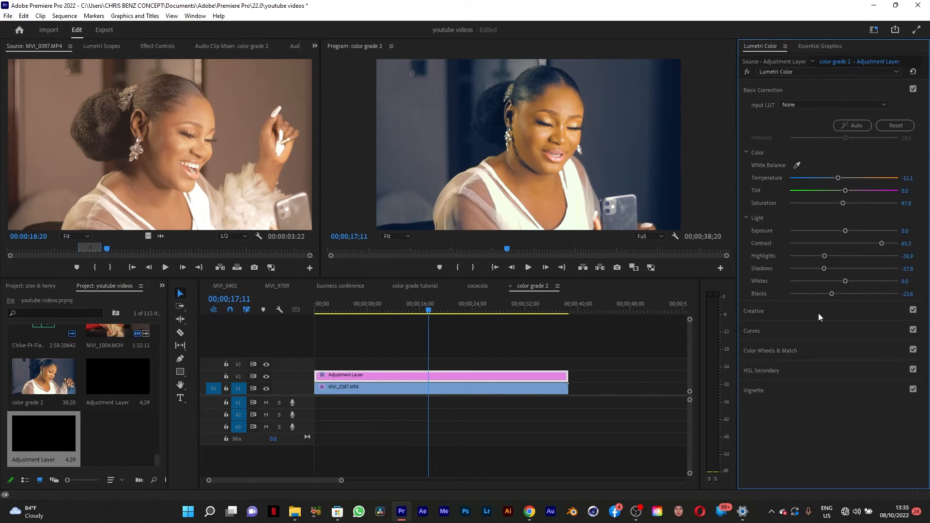
click(752, 331)
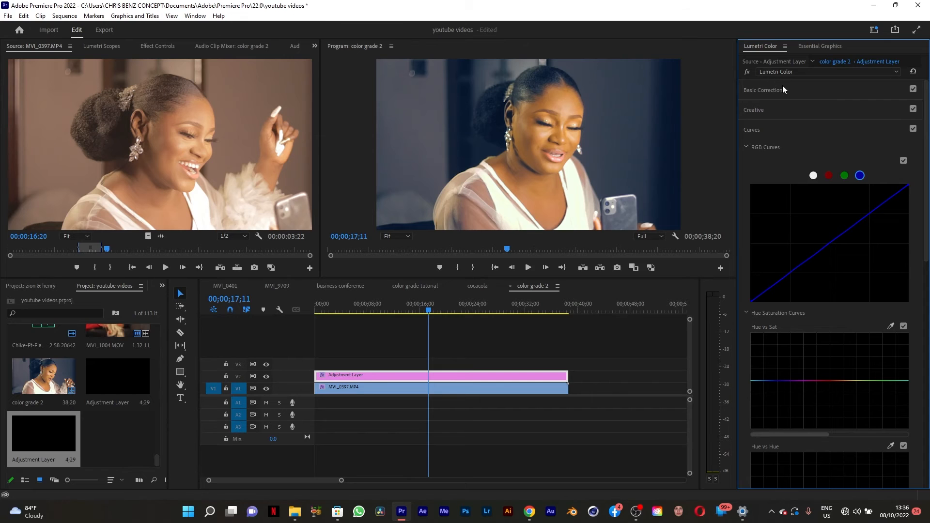
Scrub several frames of the graded clip and scroll the Lumetri panel down toward Vignette
click(439, 304)
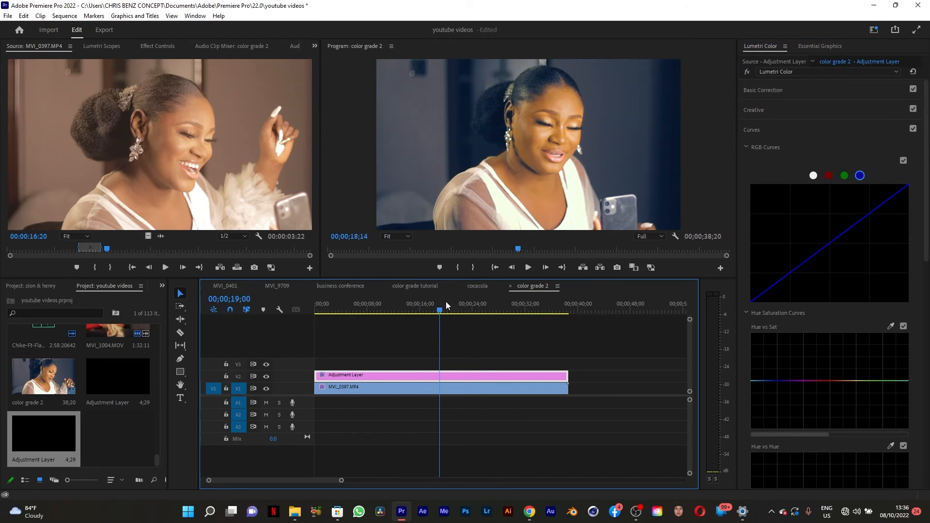
click(392, 310)
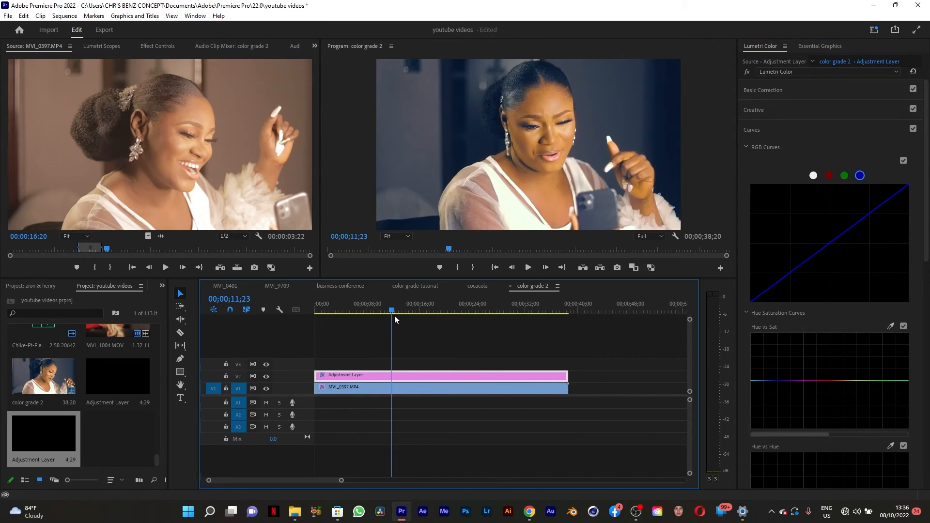
click(415, 303)
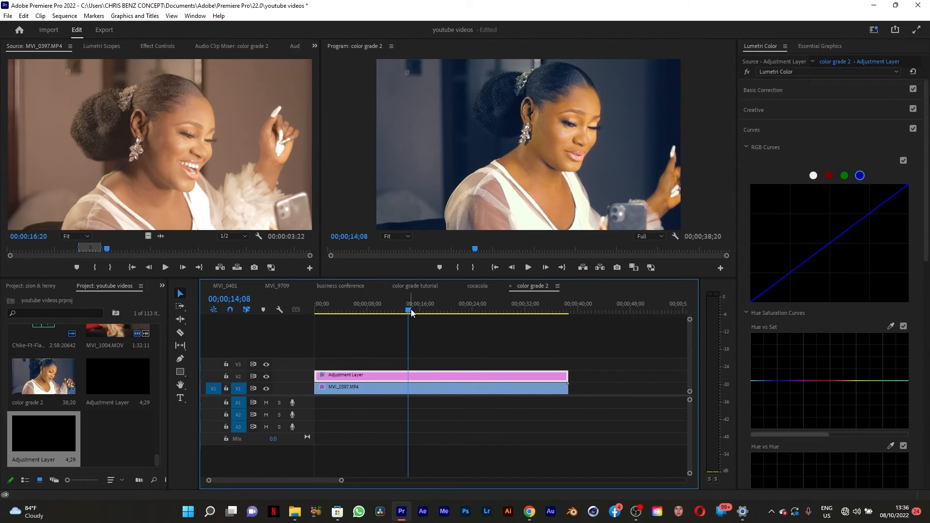
scroll(down, 3)
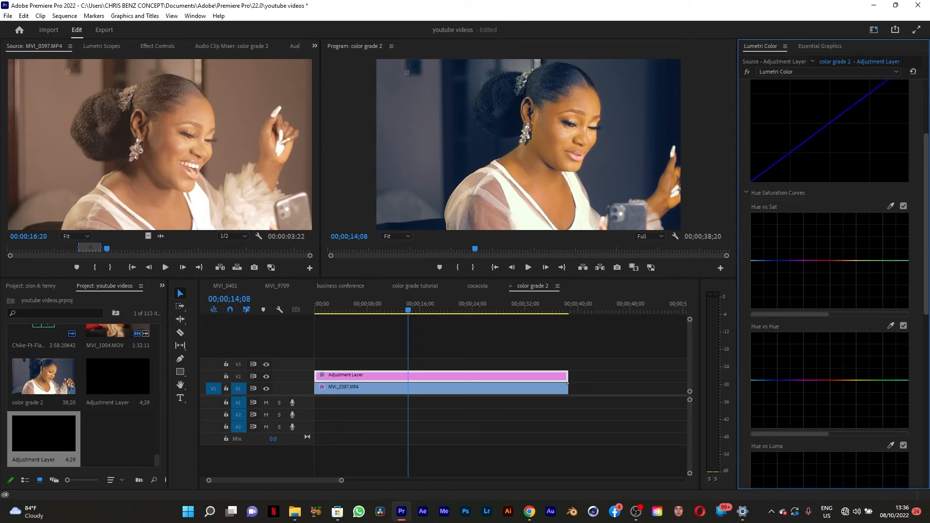
scroll(down, 3)
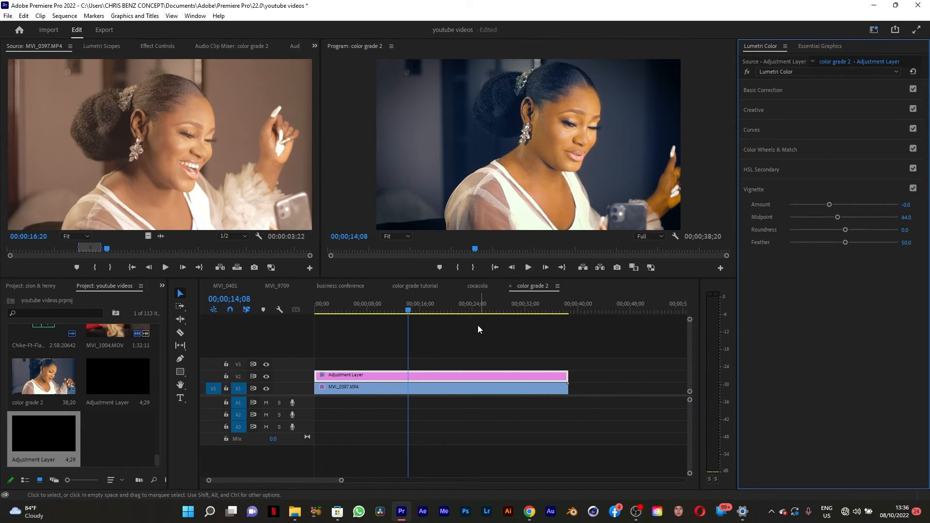
click(512, 303)
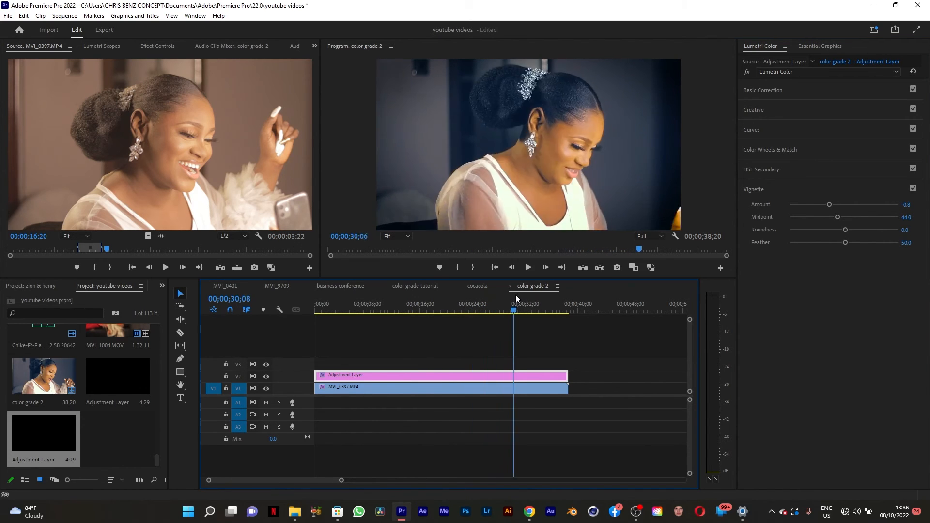
click(481, 303)
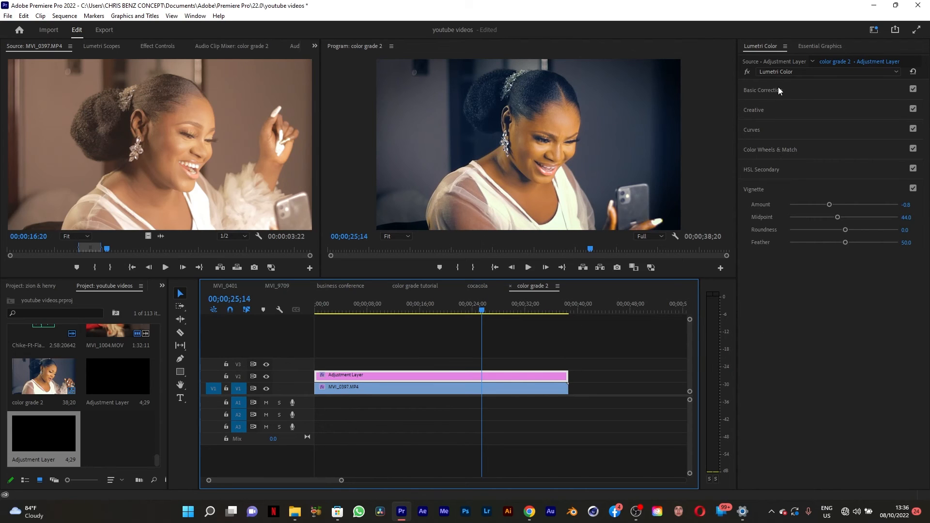
Set Basic Correction Tint to -6.7 and preview an early frame and one around 20 seconds
click(763, 90)
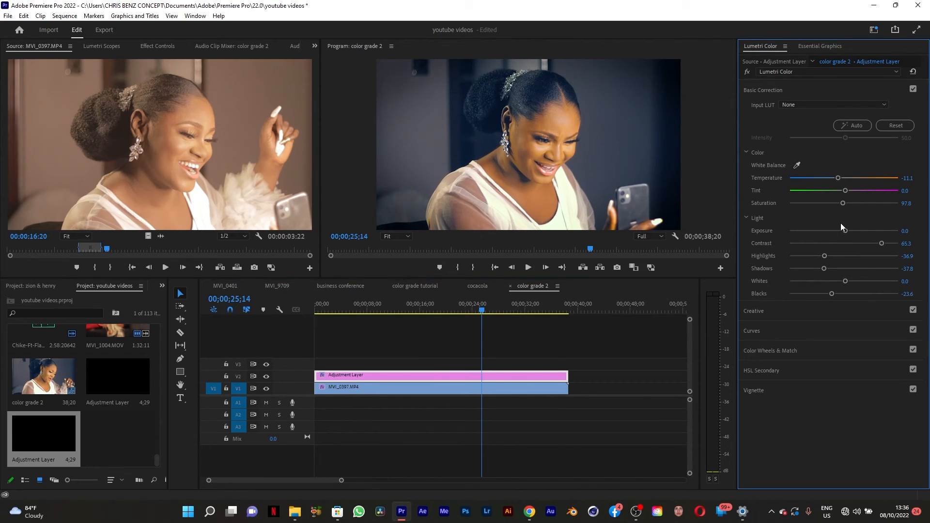
mouse_move(849, 197)
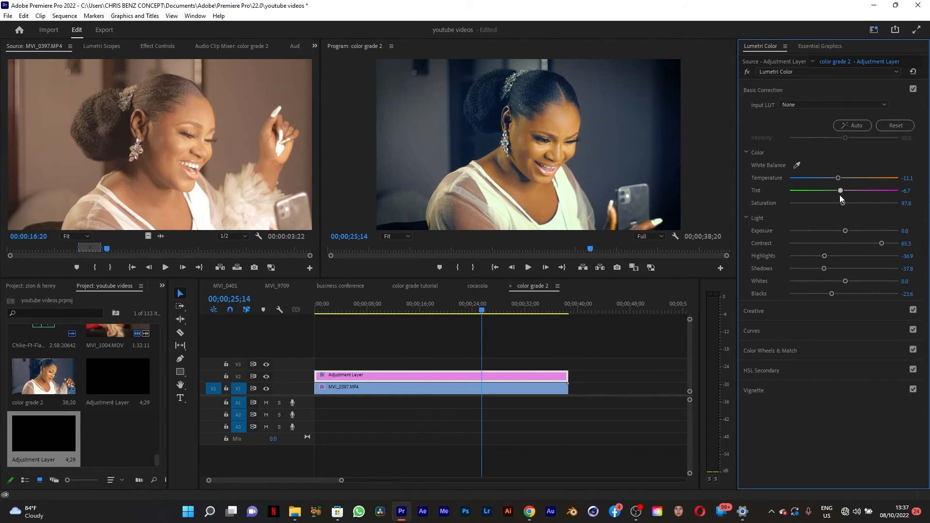
mouse_move(837, 195)
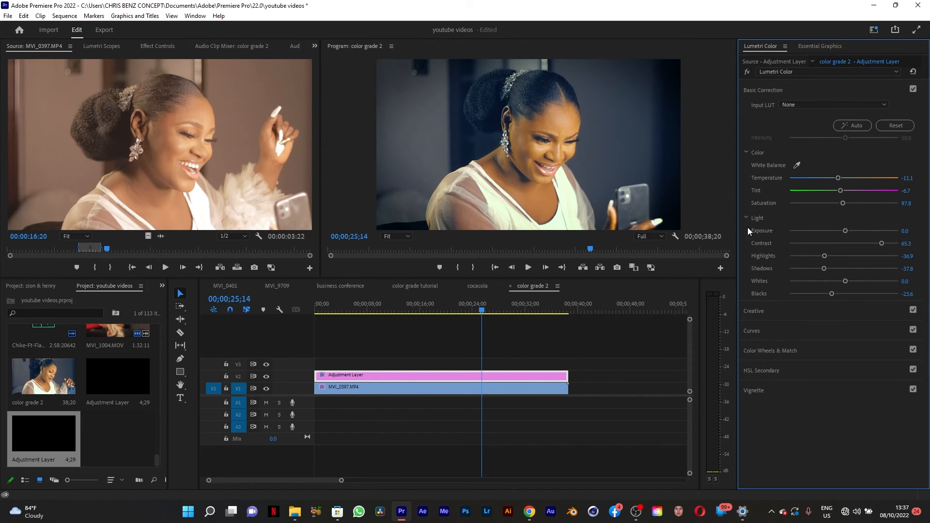
click(367, 309)
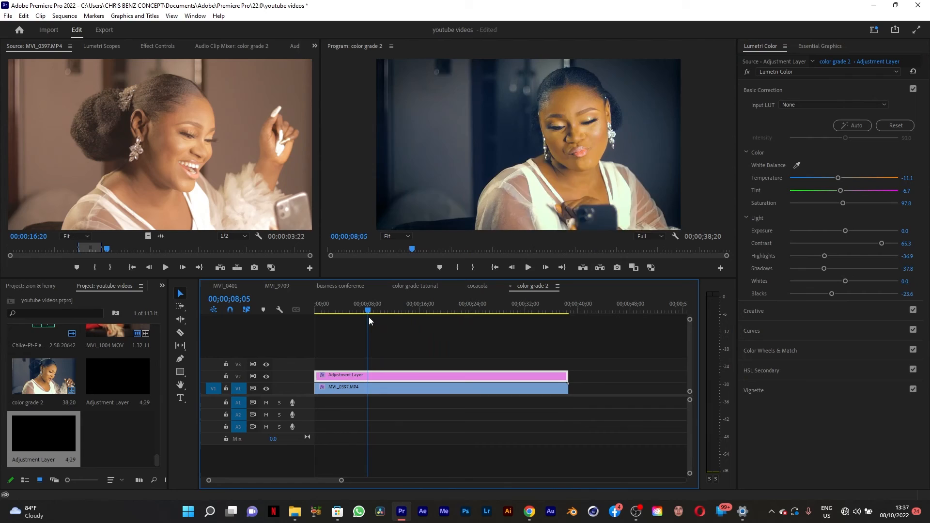
click(446, 309)
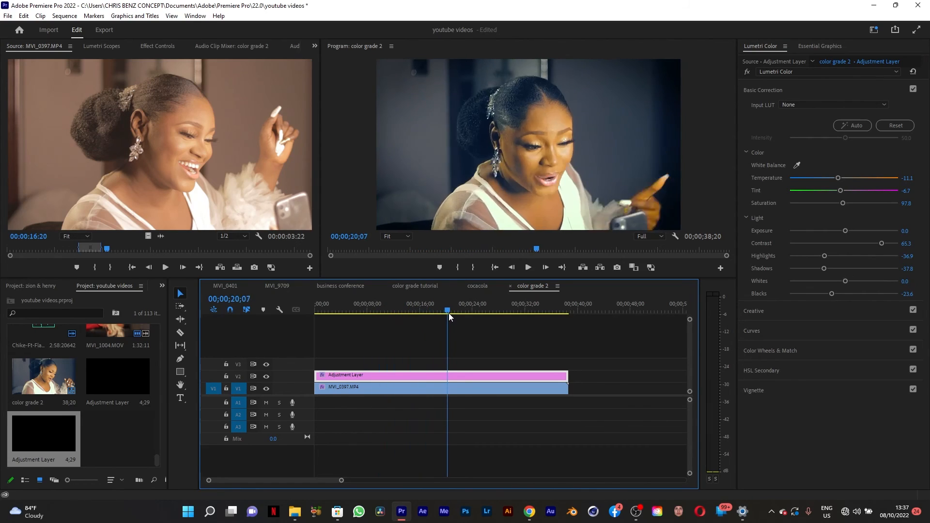